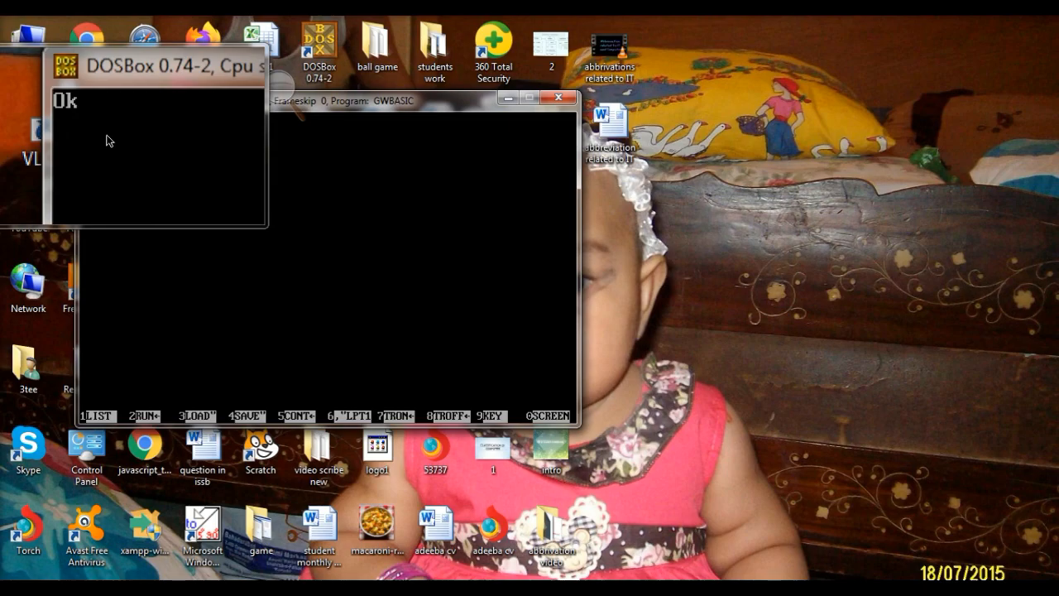
- Begin line 10 as a REM comment with the title 'practical 2'
text(1)
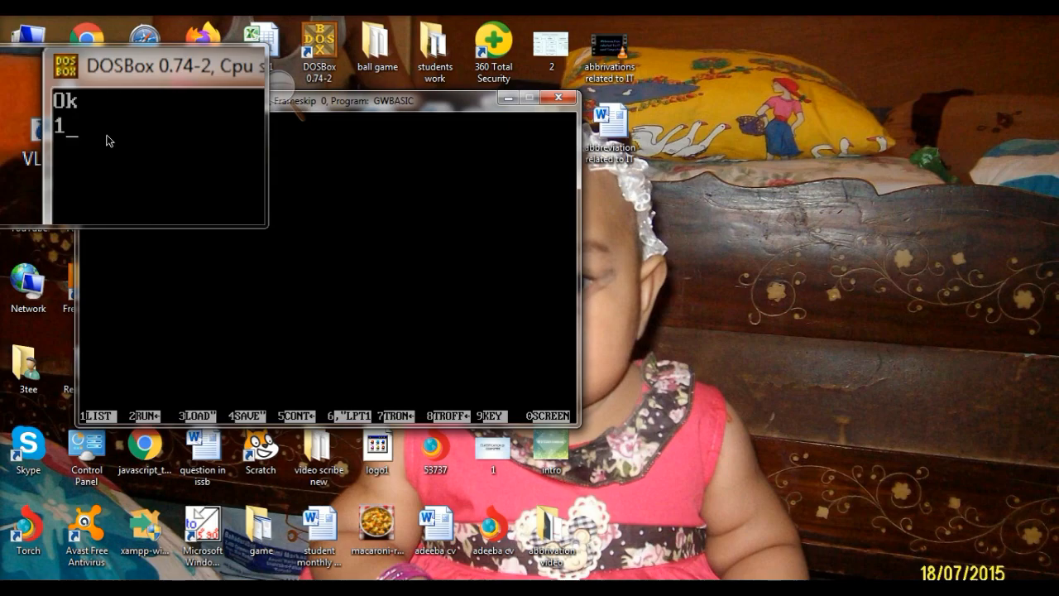
text(0)
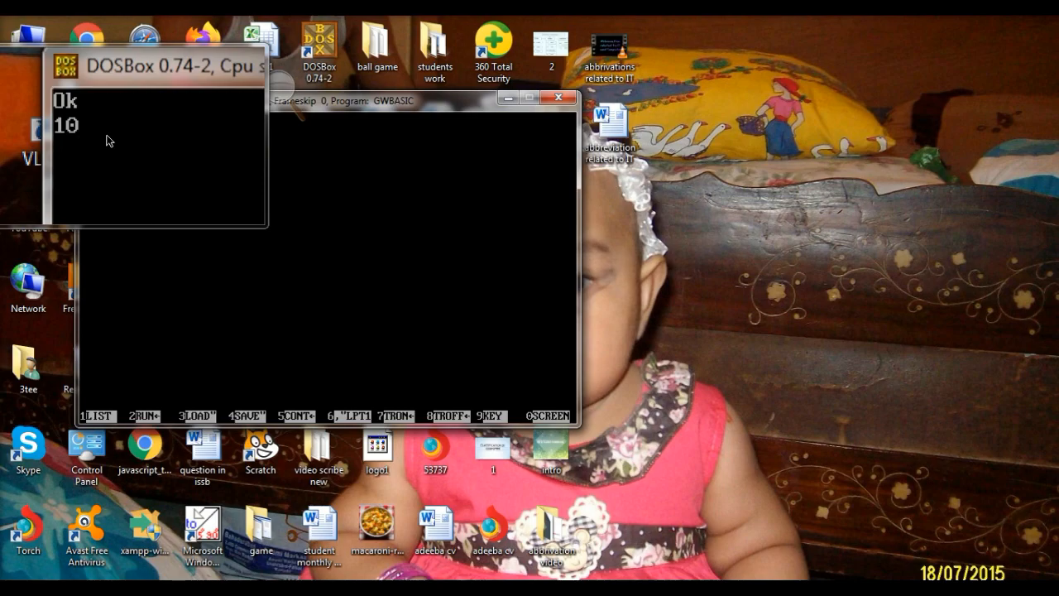
text(')
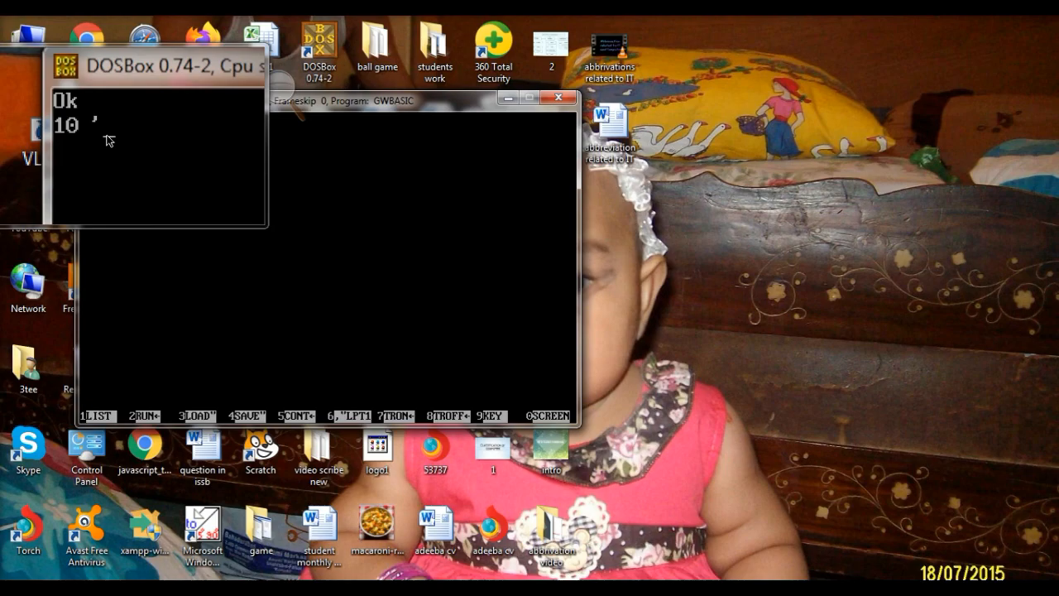
text(t)
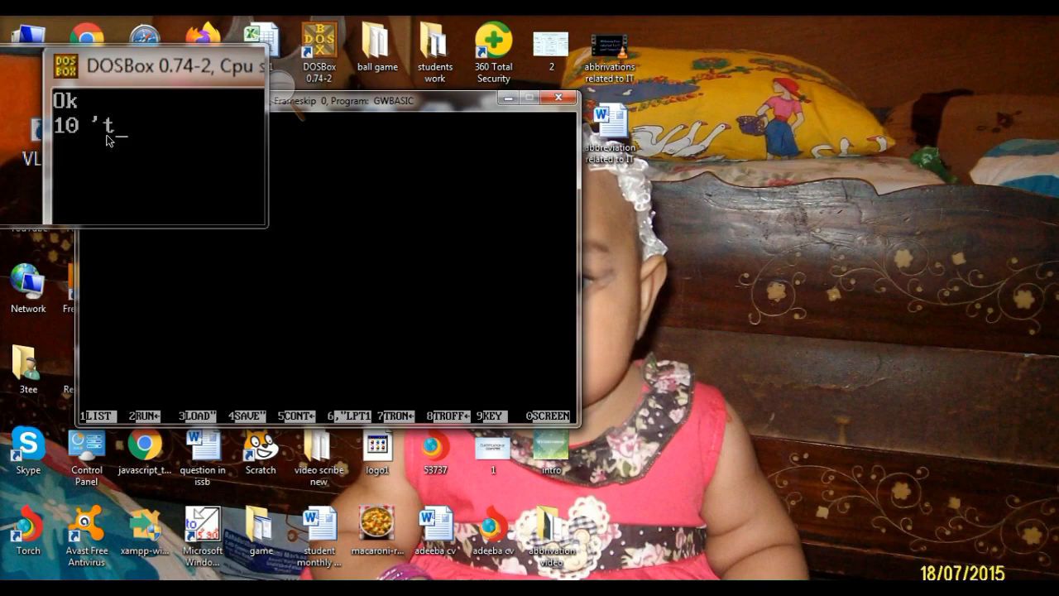
text(p)
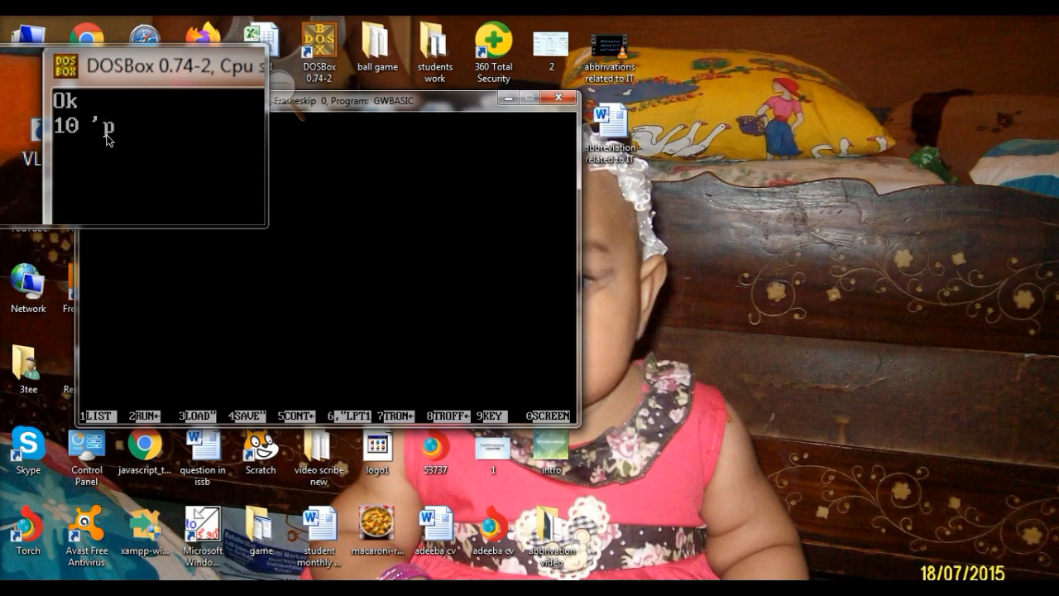
text(ract)
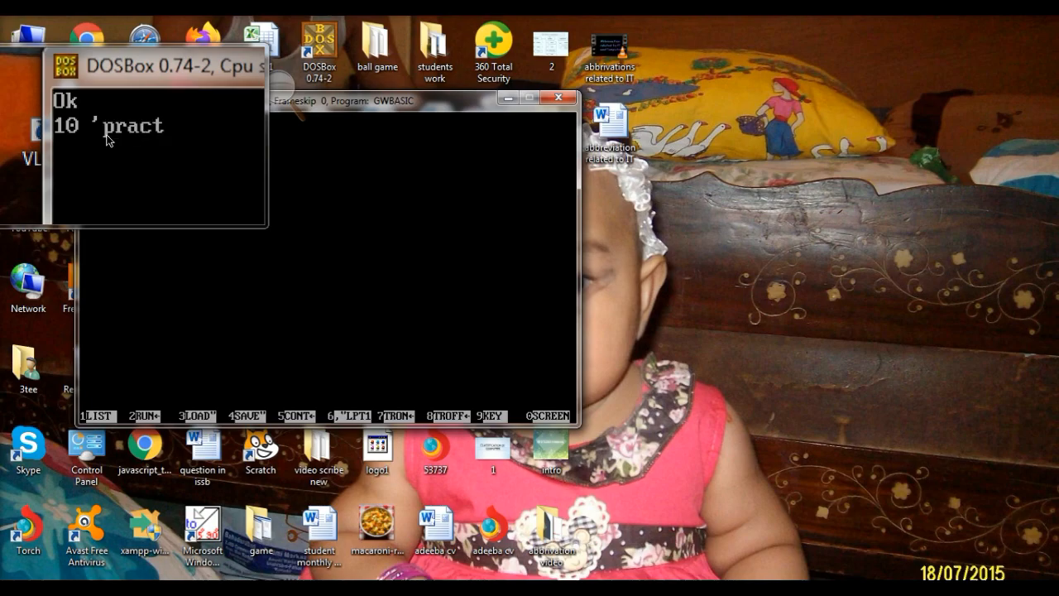
text(ica)
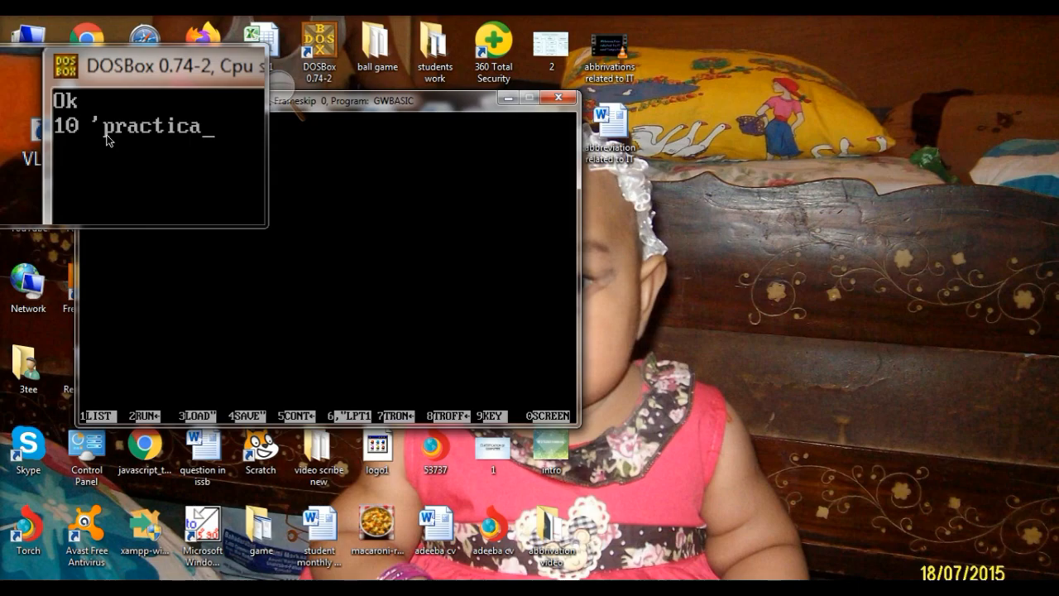
text(l)
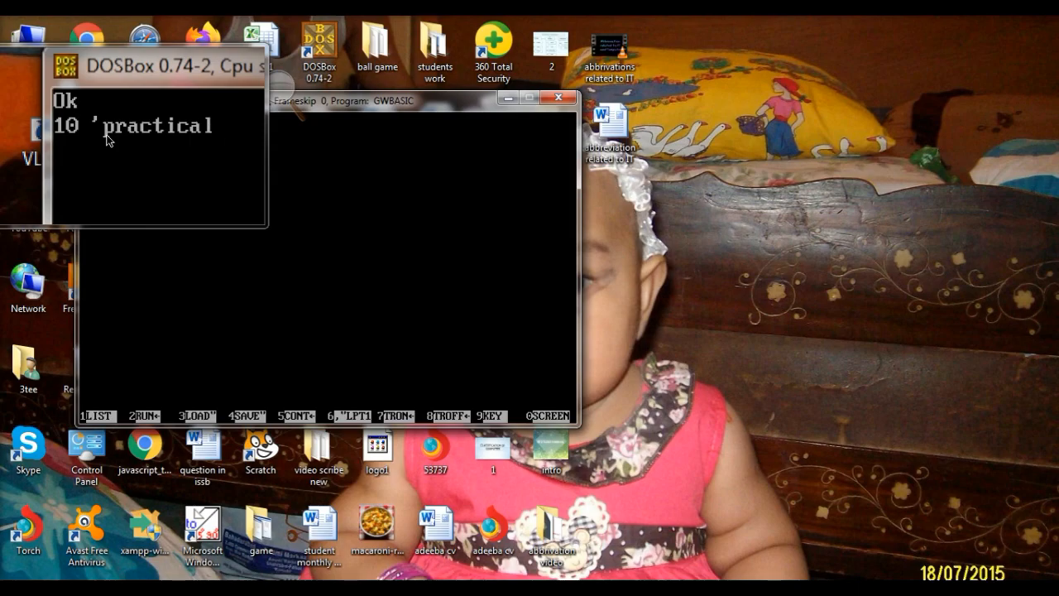
text(2)
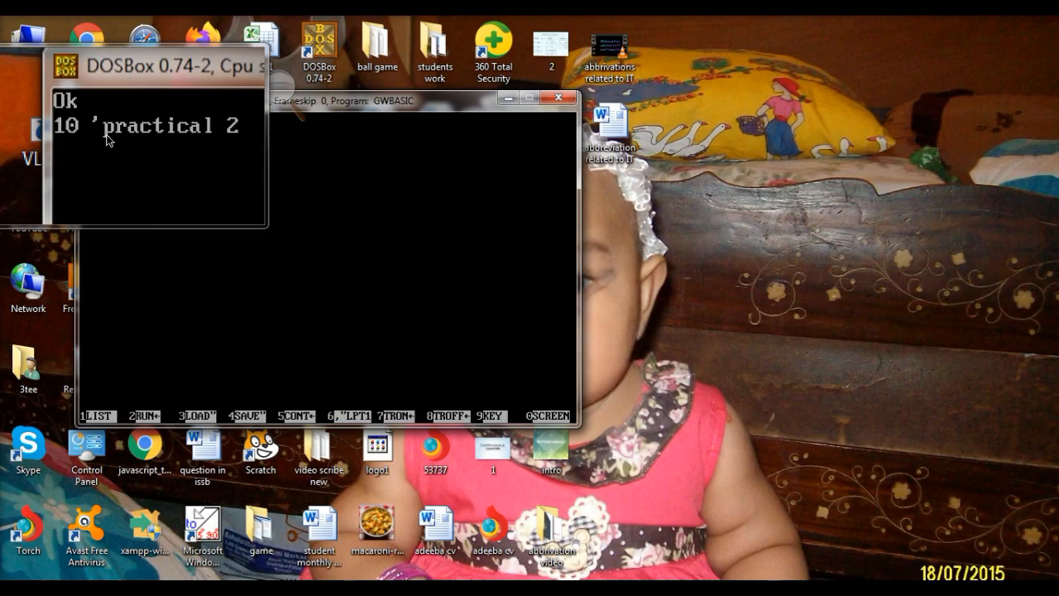
- Finish the line 10 comment: 'print your name 10 times using IF THEN statement'
text(p)
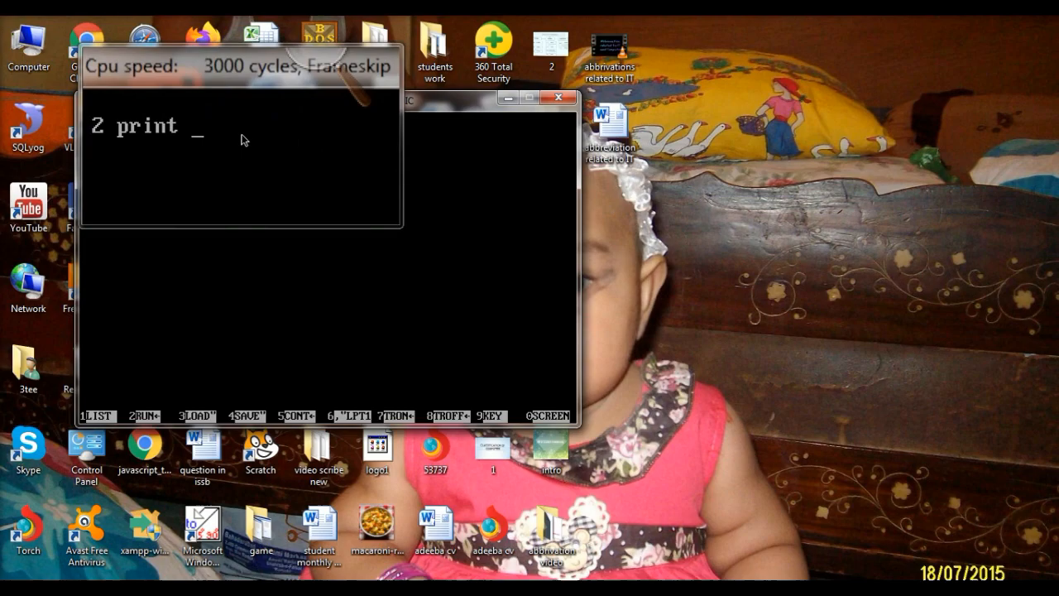
text(your)
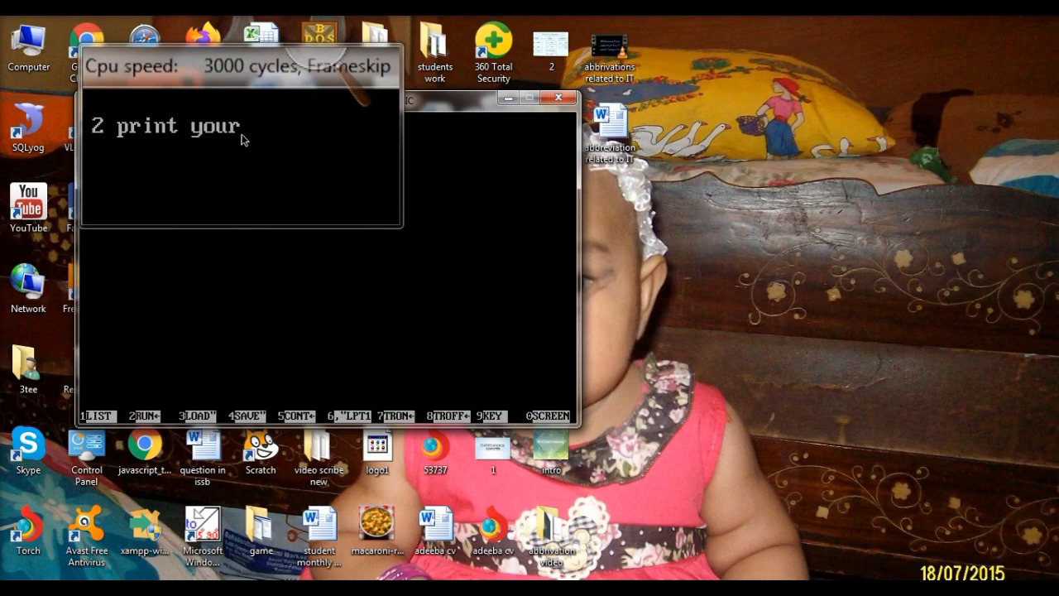
text(name)
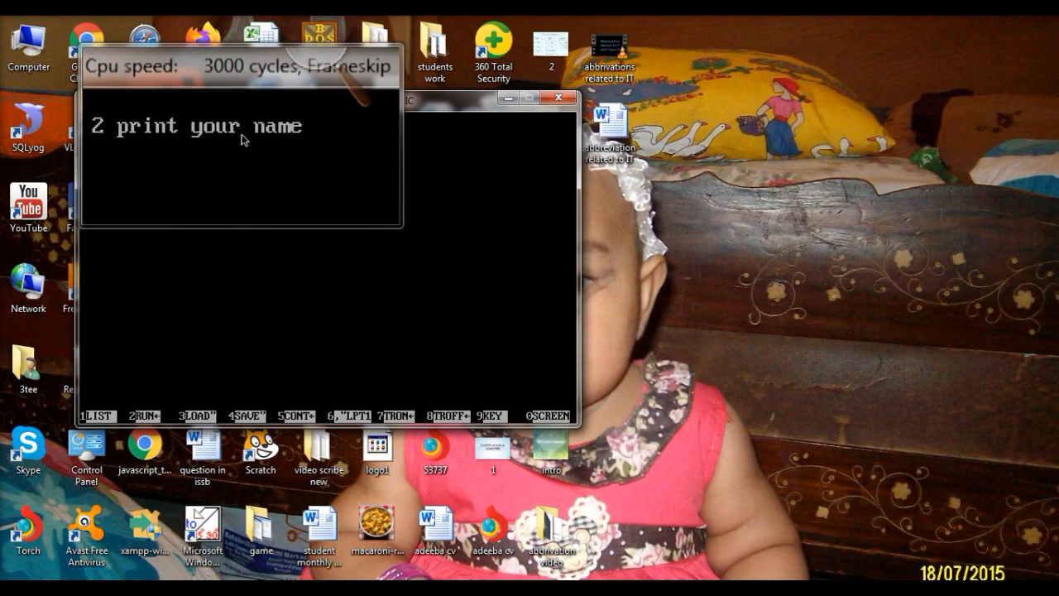
text(10 t)
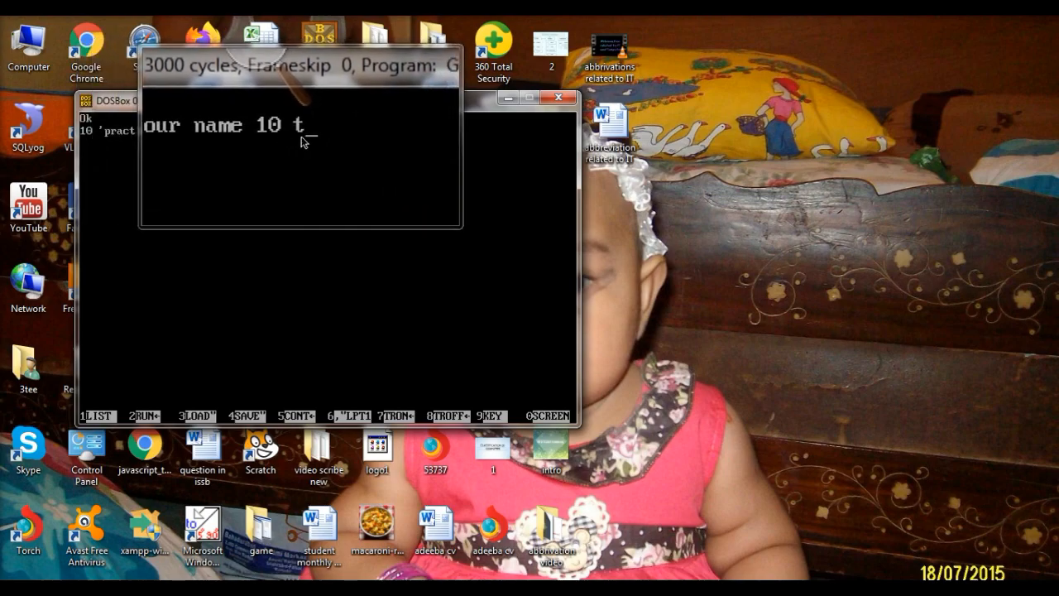
text(imes)
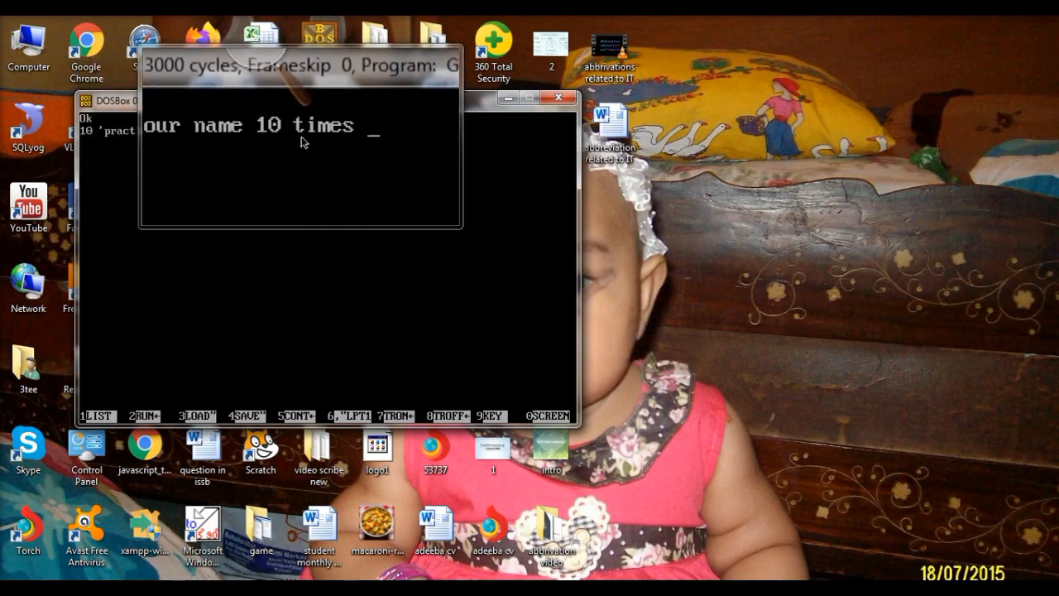
text(using  IF)
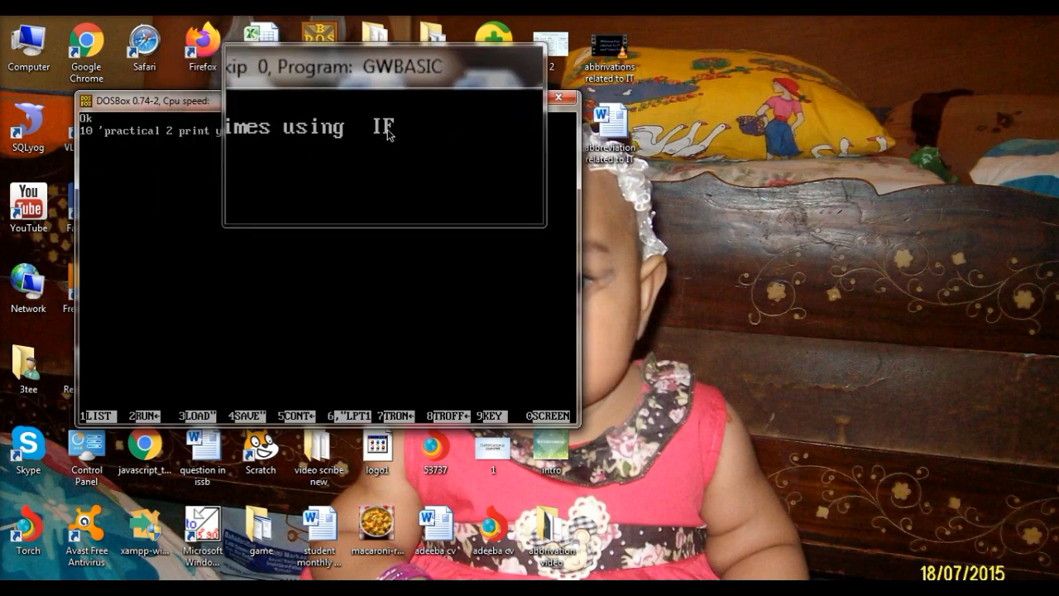
text(THEN statement)
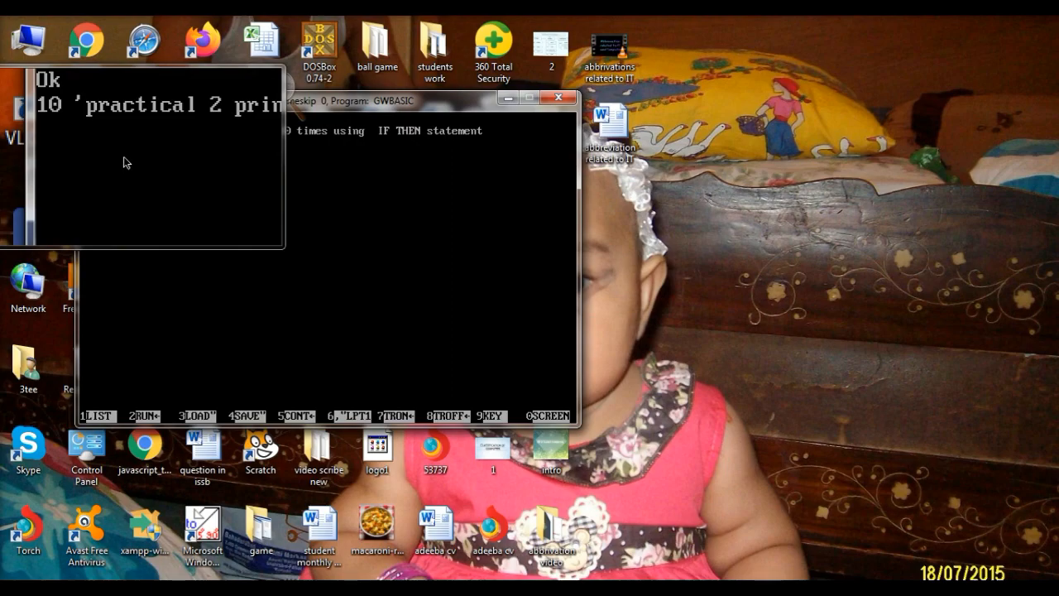
- Enter line 20 CLS to clear the screen and start line 30 PRINT
text(20)
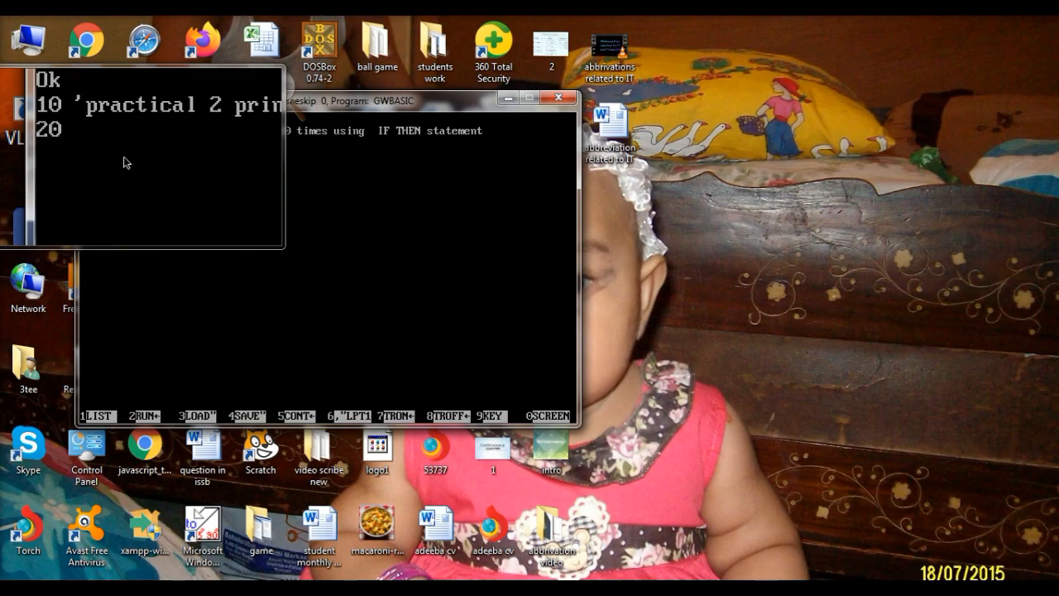
text(CLS)
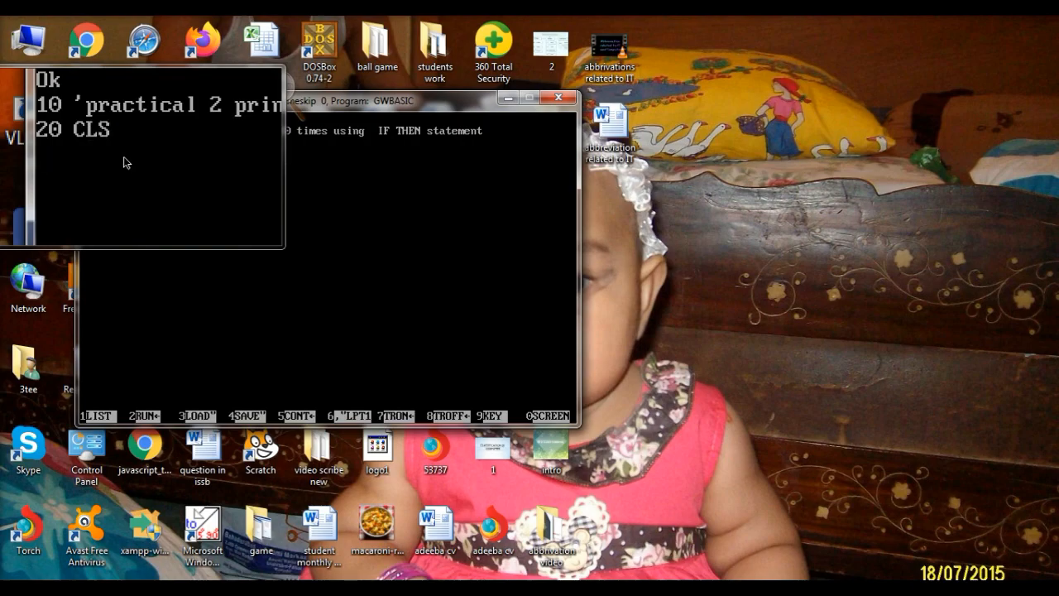
text(30)
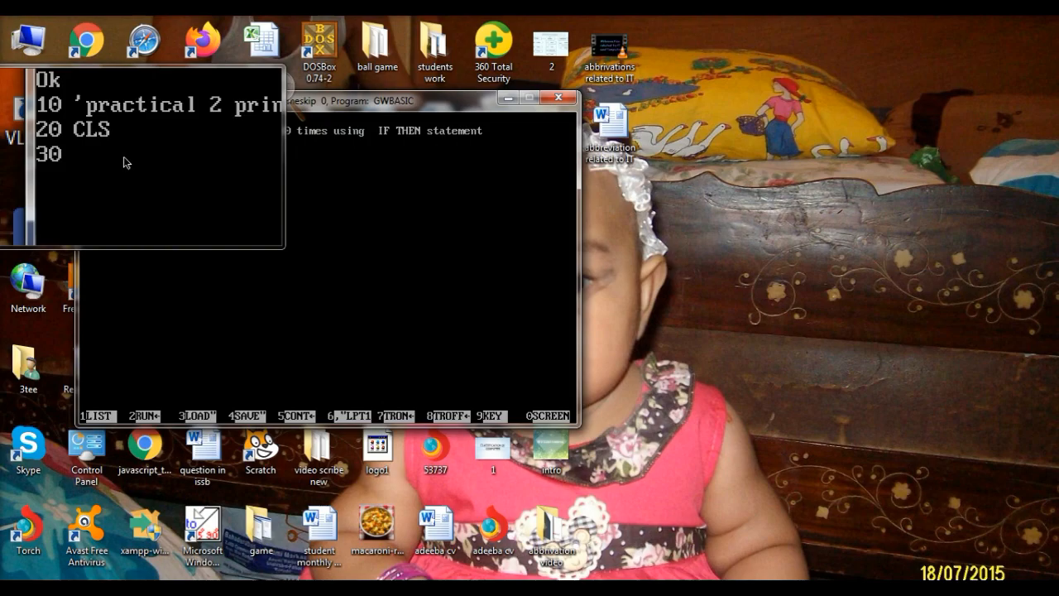
text(PRINT)
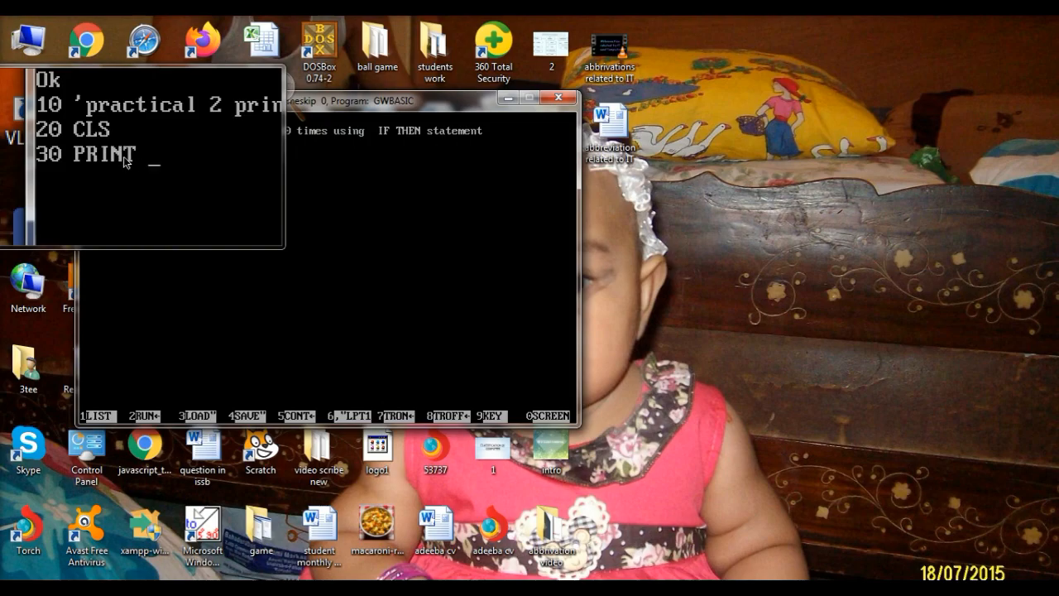
- Complete line 30 printing the name 'fehmeeda' in quotes and start line 40
text(")
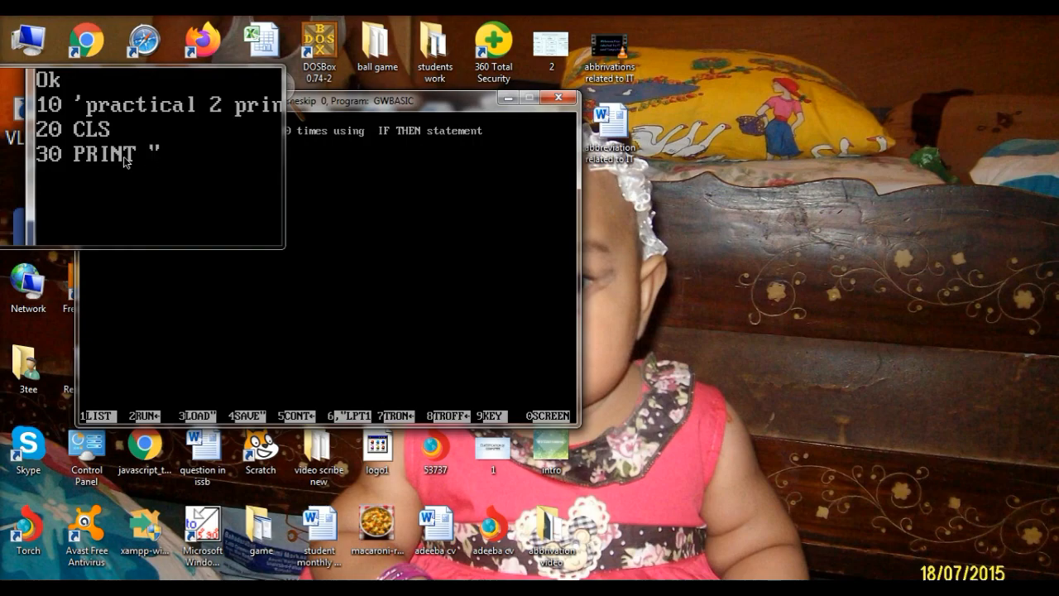
text(fe)
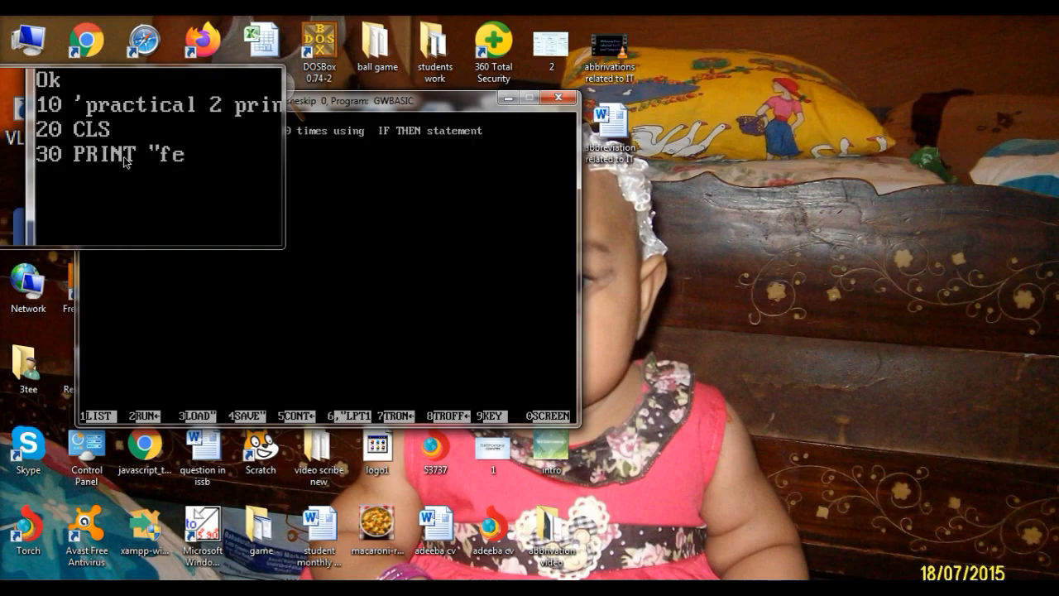
text(hmeeda)
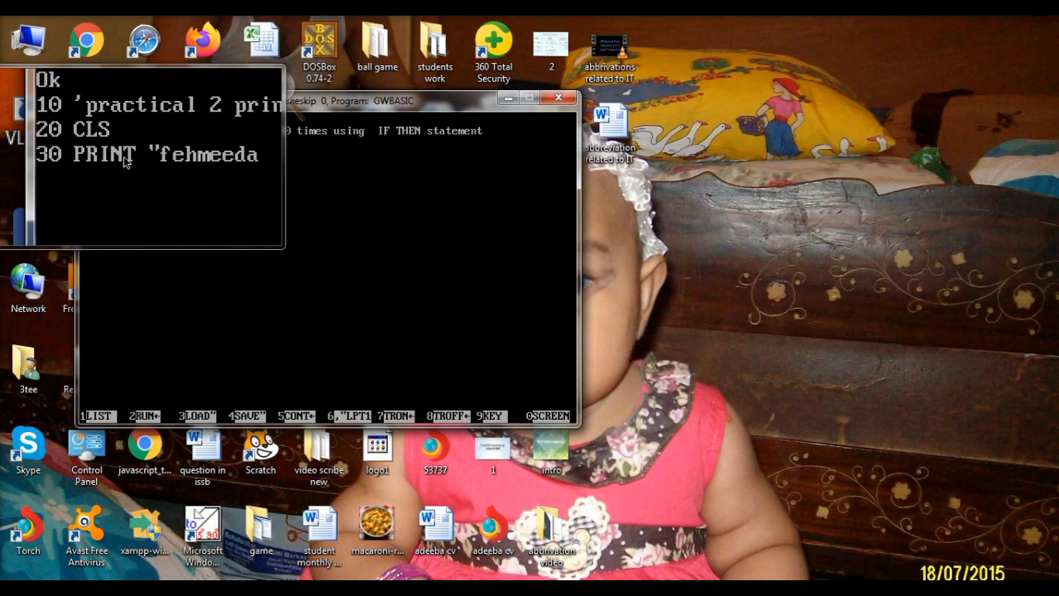
text(")
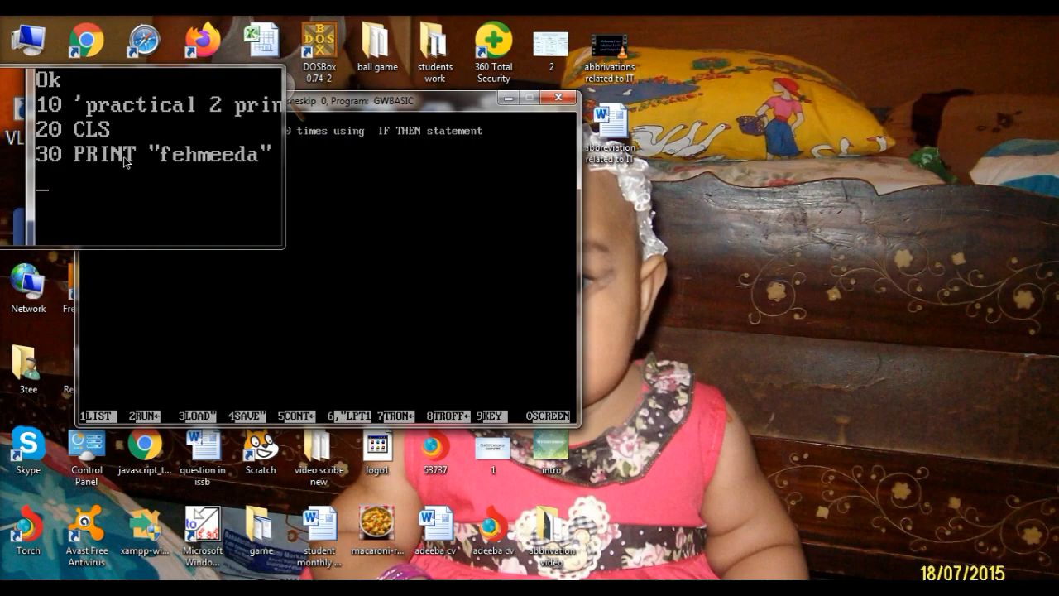
text(40)
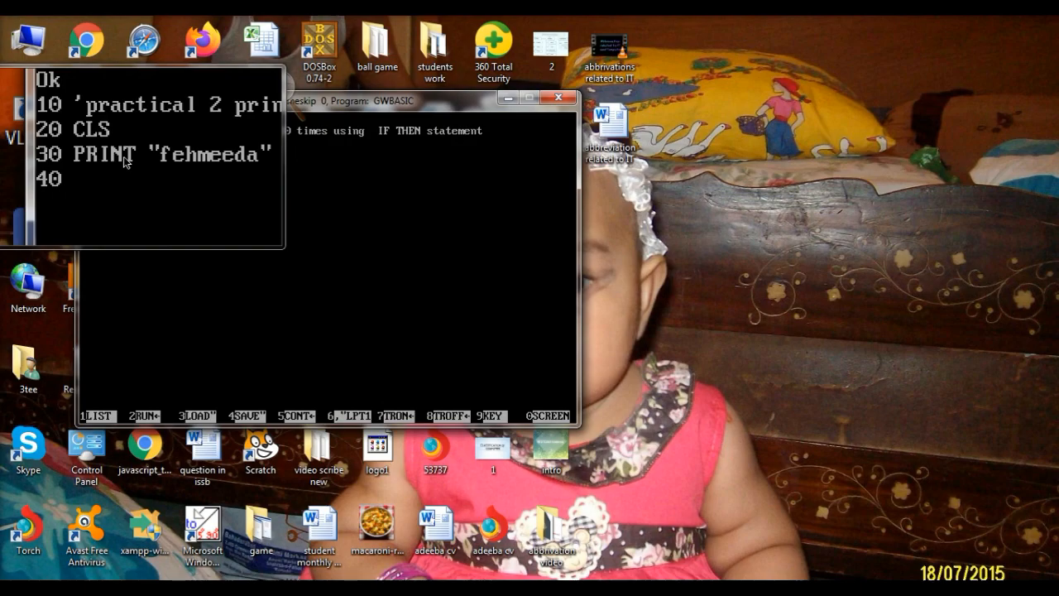
- Write line 40 as COUNT = COUNT, correcting the mistyped counter name
text(COUN)
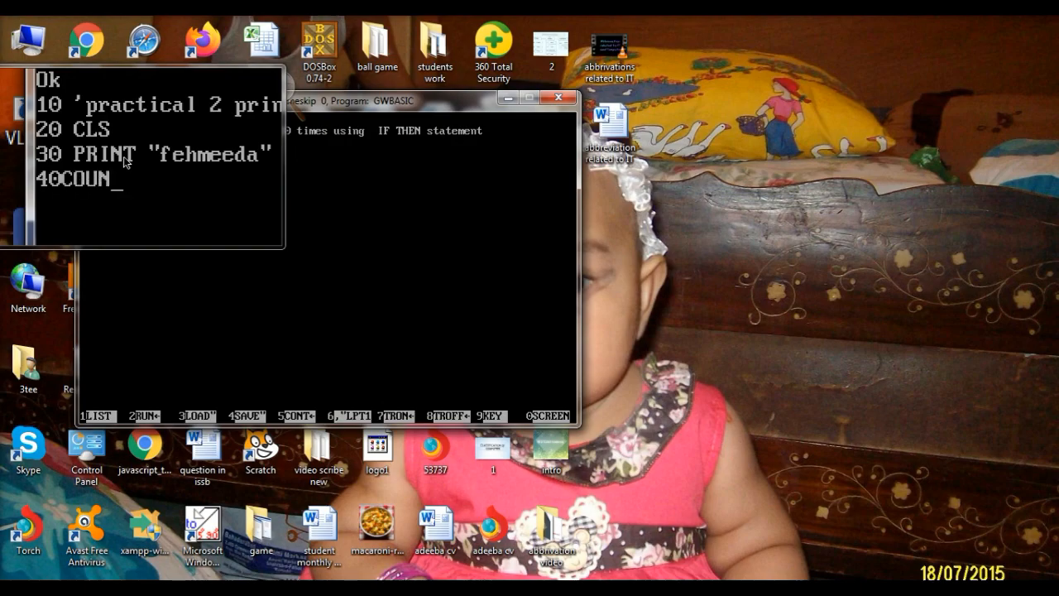
key(backspace)
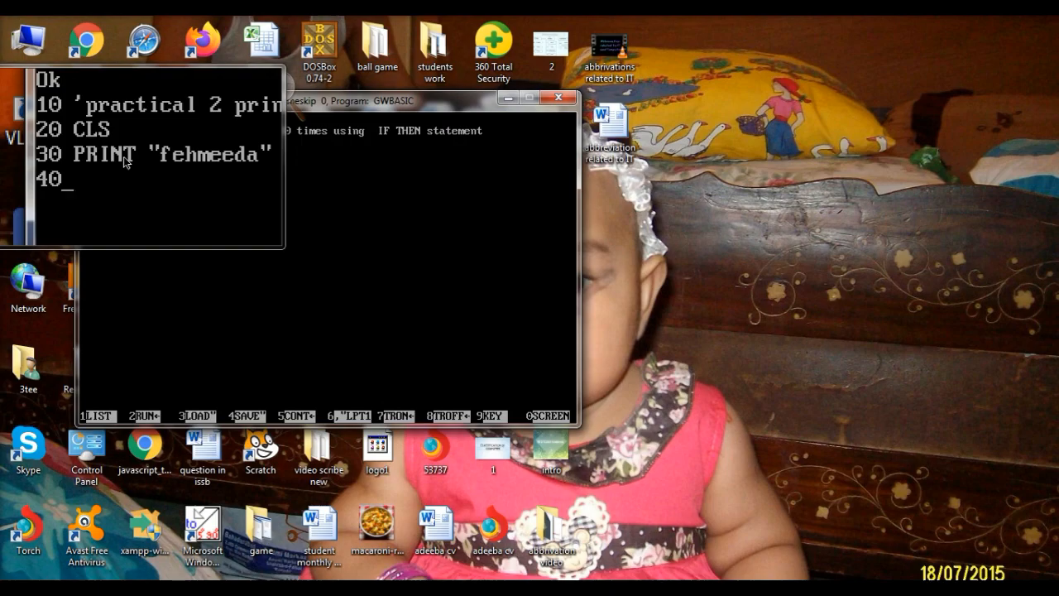
text(COUNY)
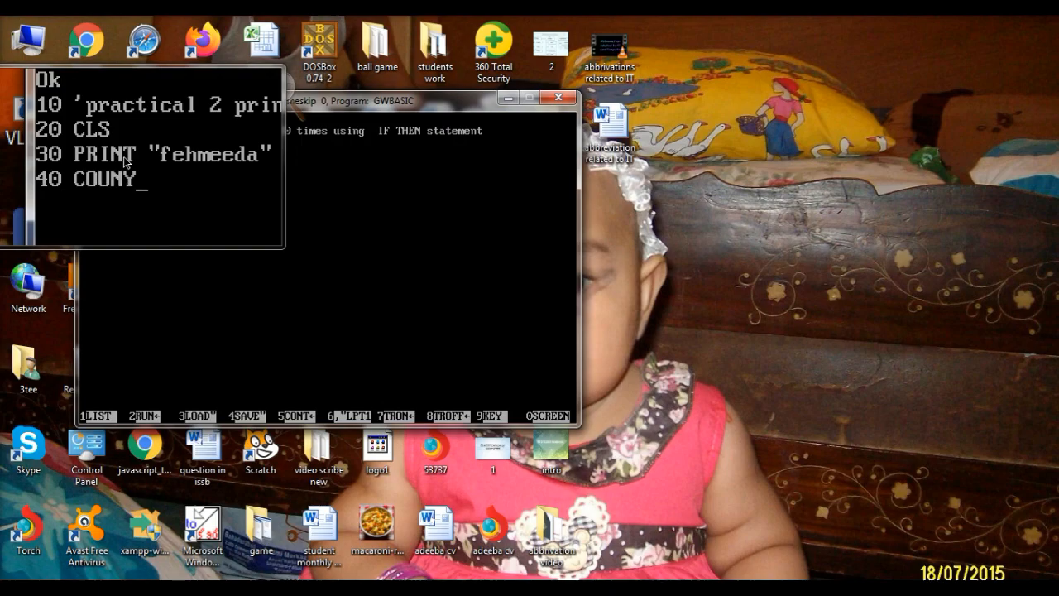
text(T =)
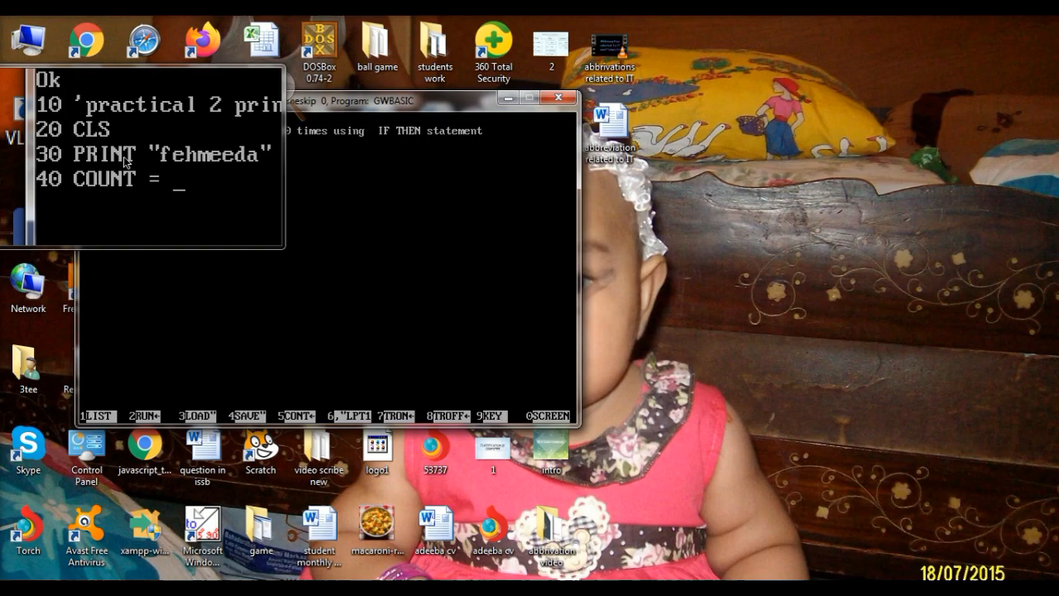
text(COUN)
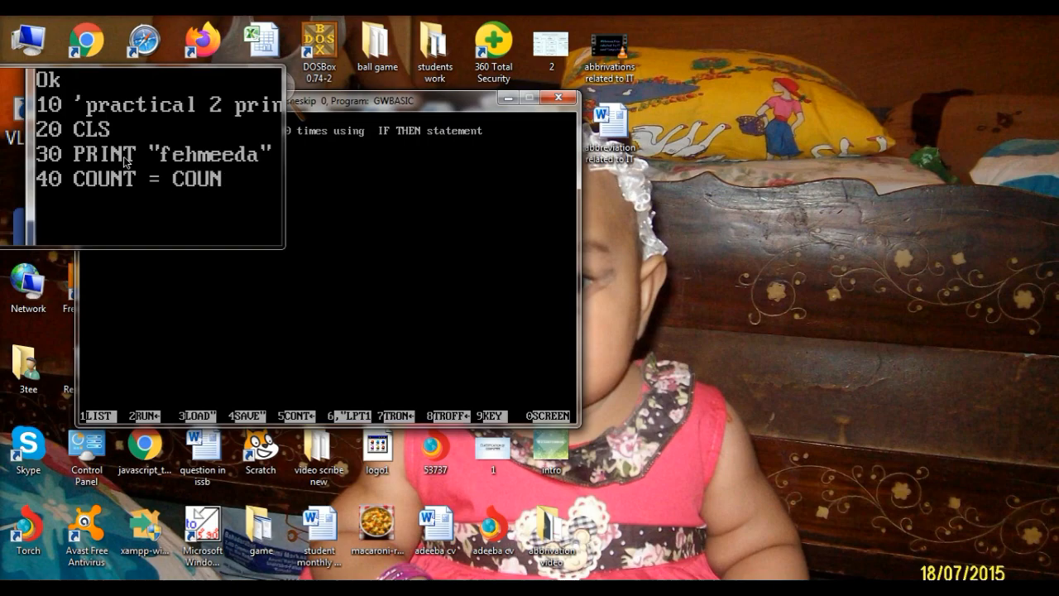
text(T)
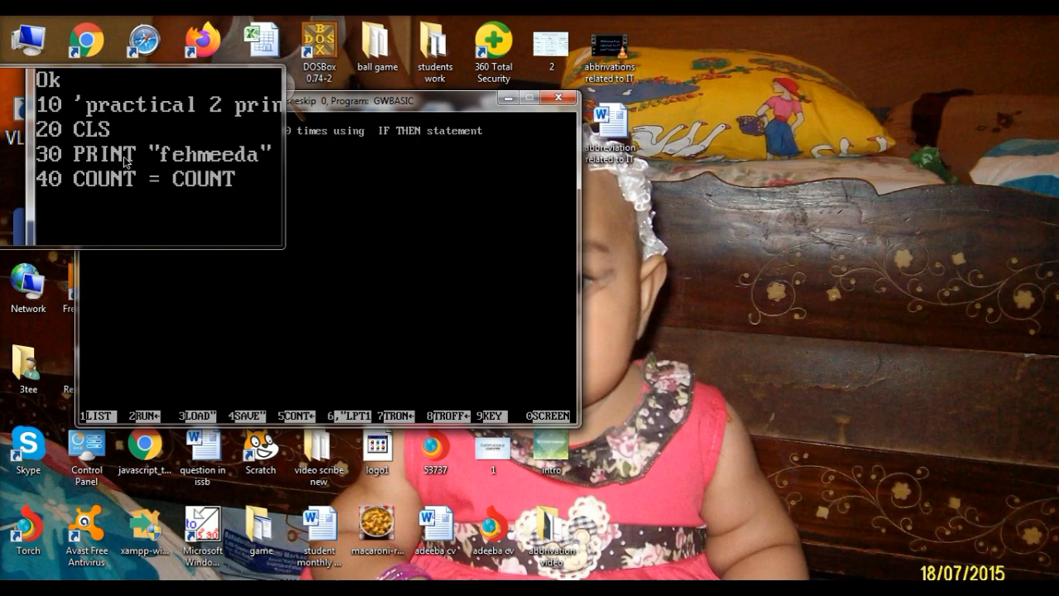
- Finish line 40 as COUNT = COUNT + 1 with proper spacing and start line 50
text(+)
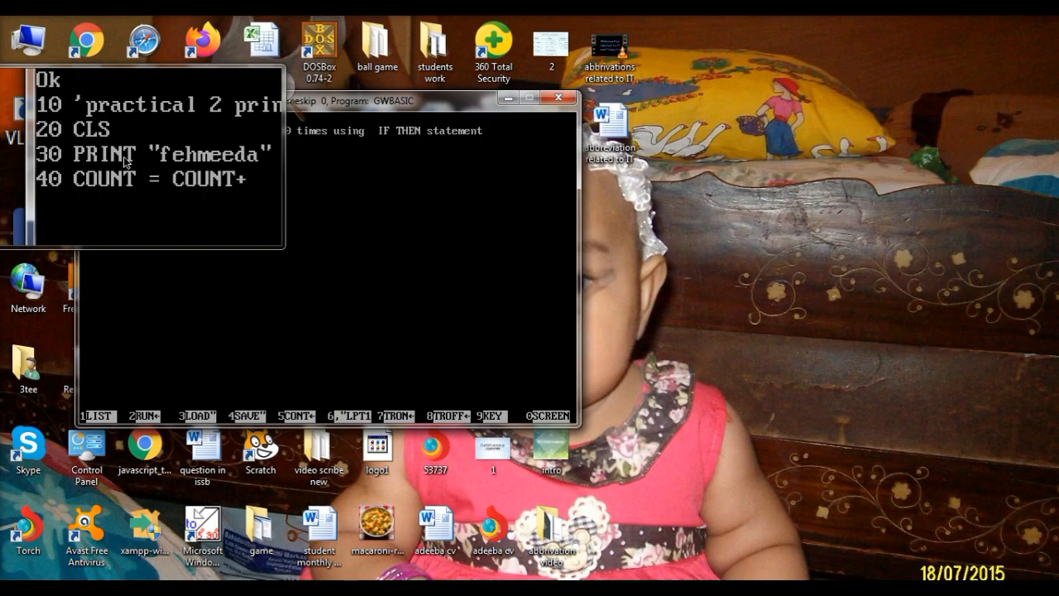
text(1)
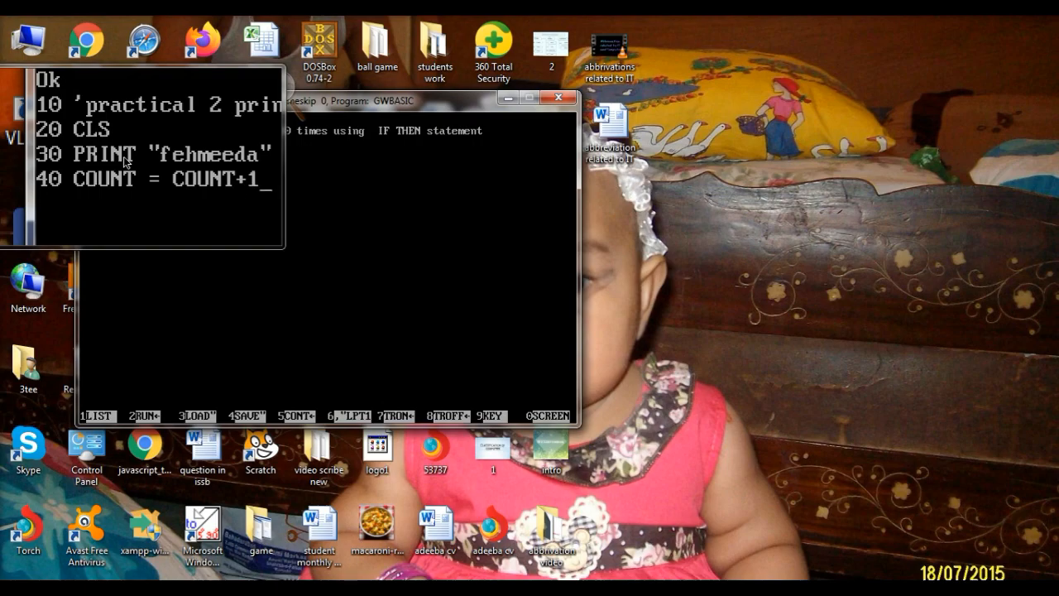
key(backspace)
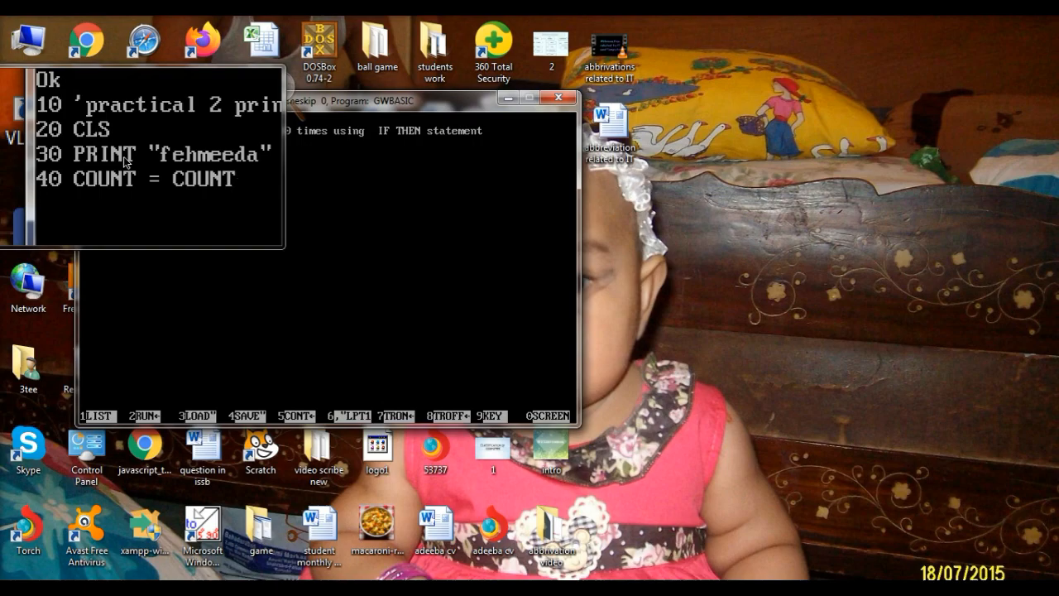
text(+)
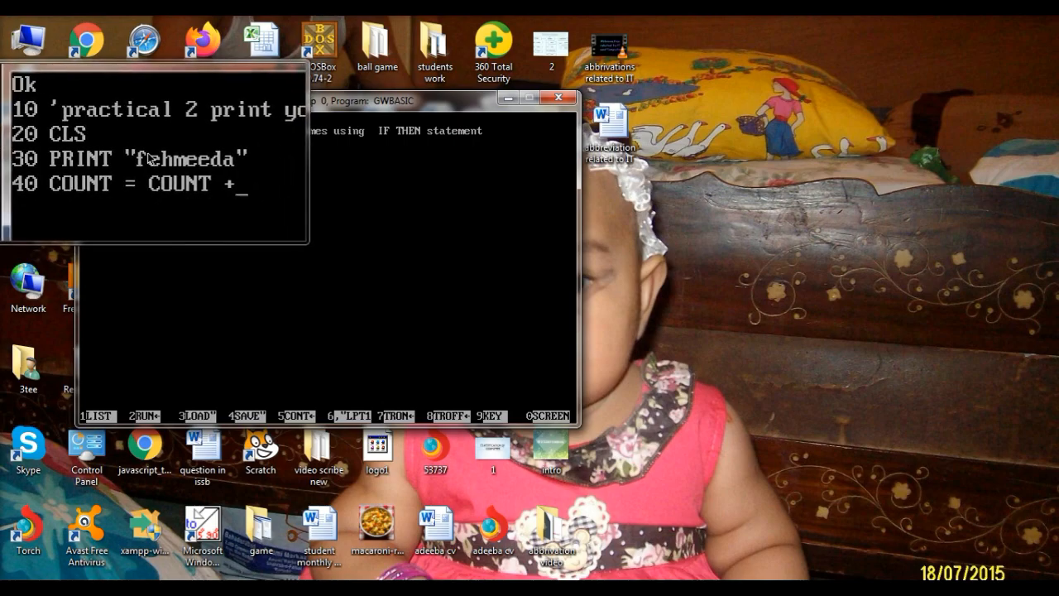
text(1)
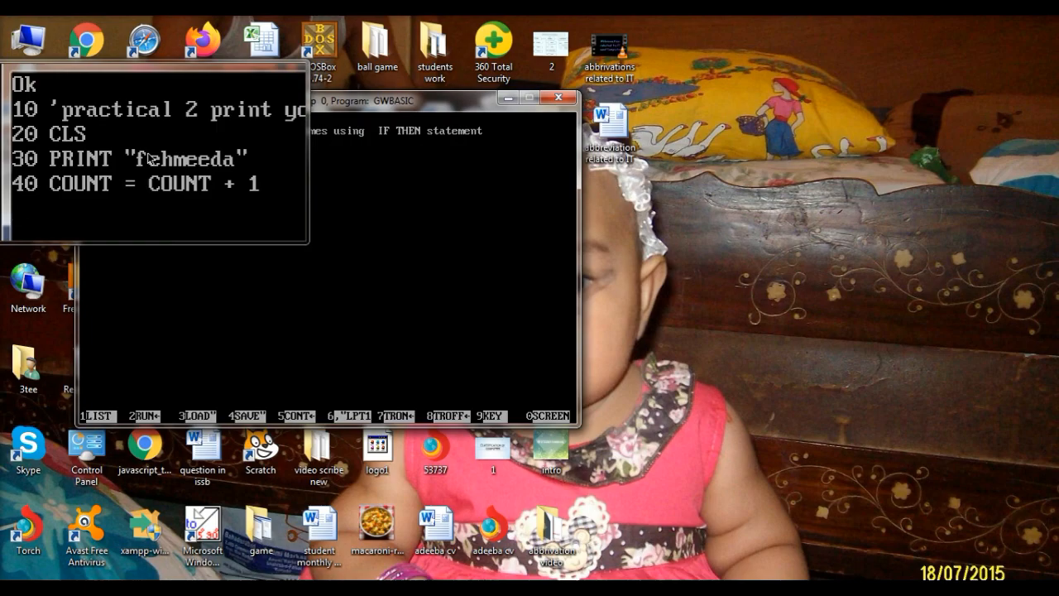
text(50)
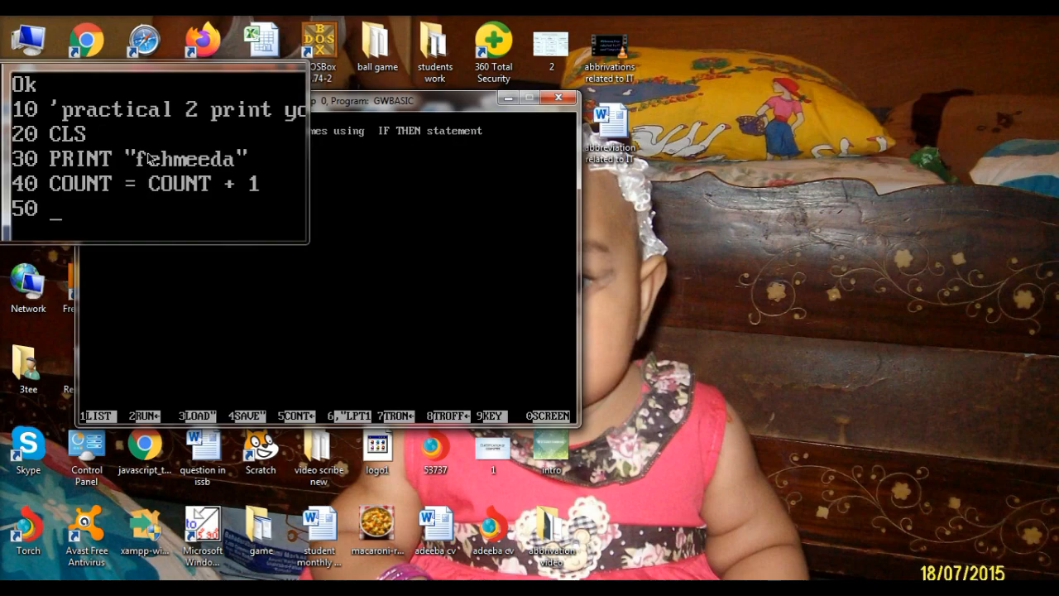
- Write line 50 IF COUNT = 10 THEN, beginning the END keyword
text(I)
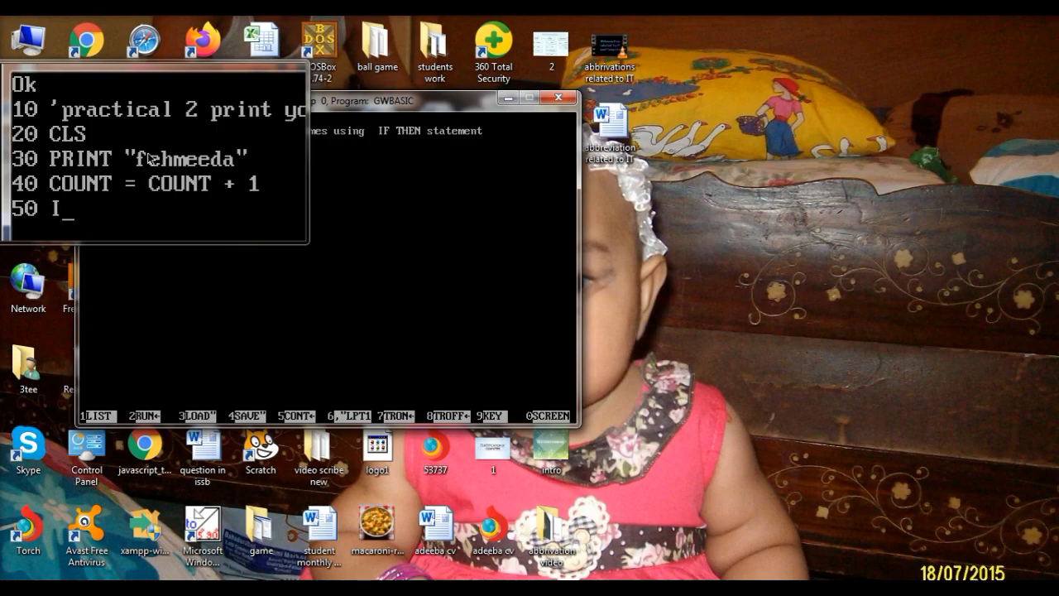
text(F C)
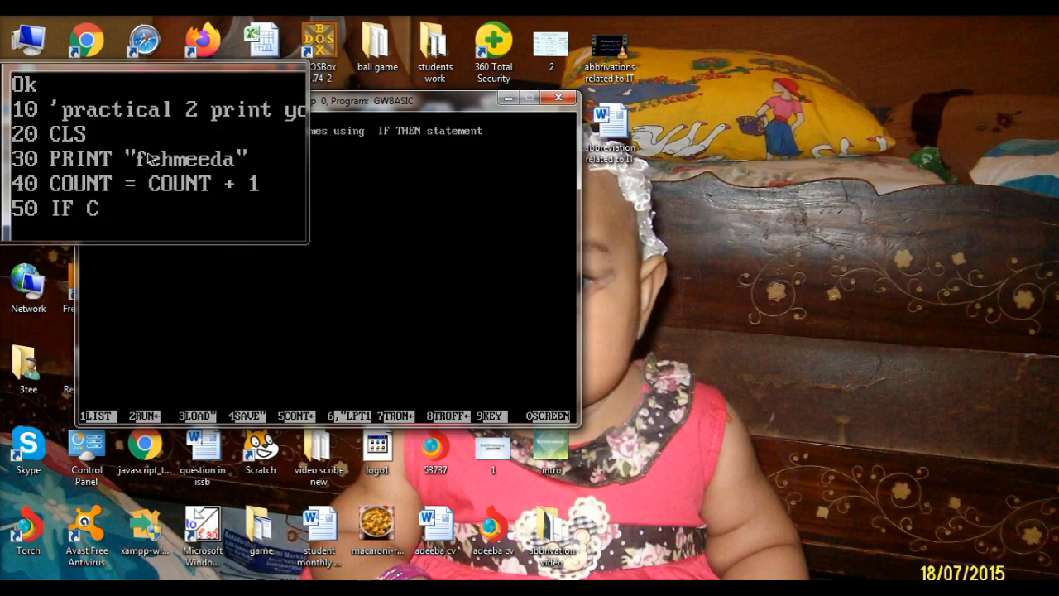
text(OUNT)
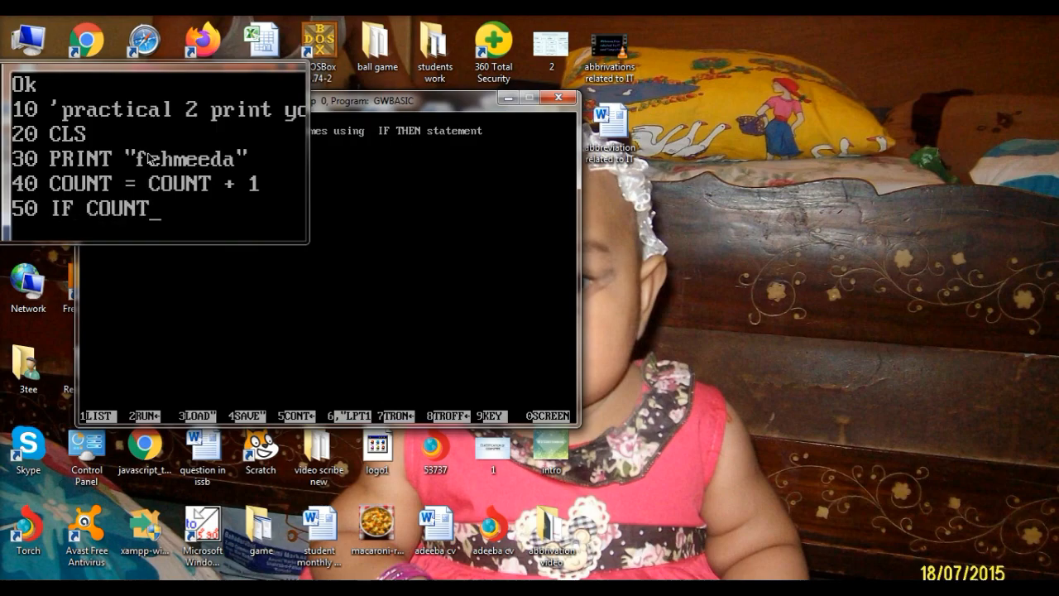
text(= 1)
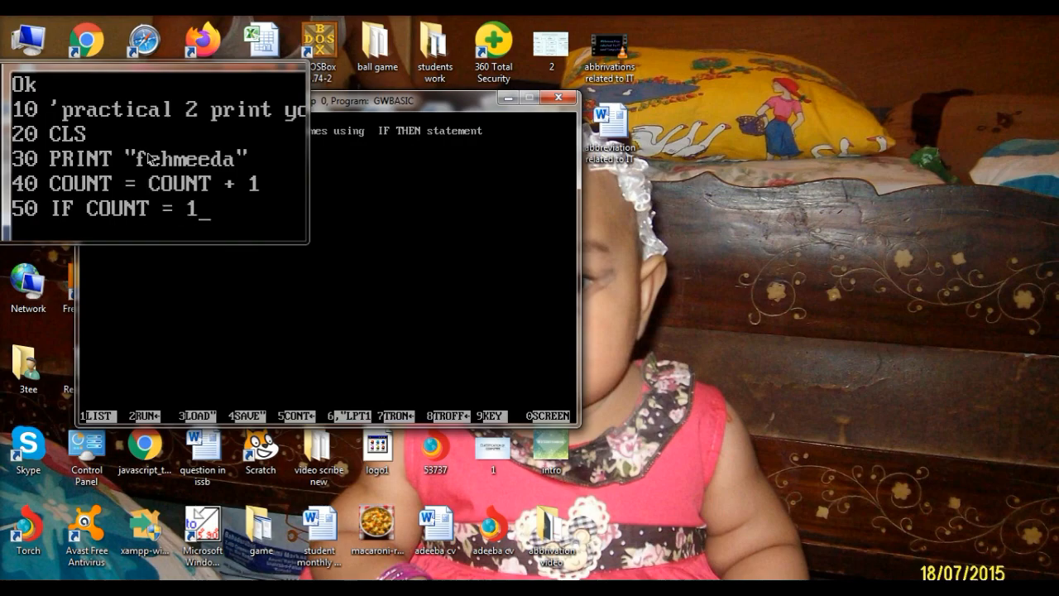
text(0)
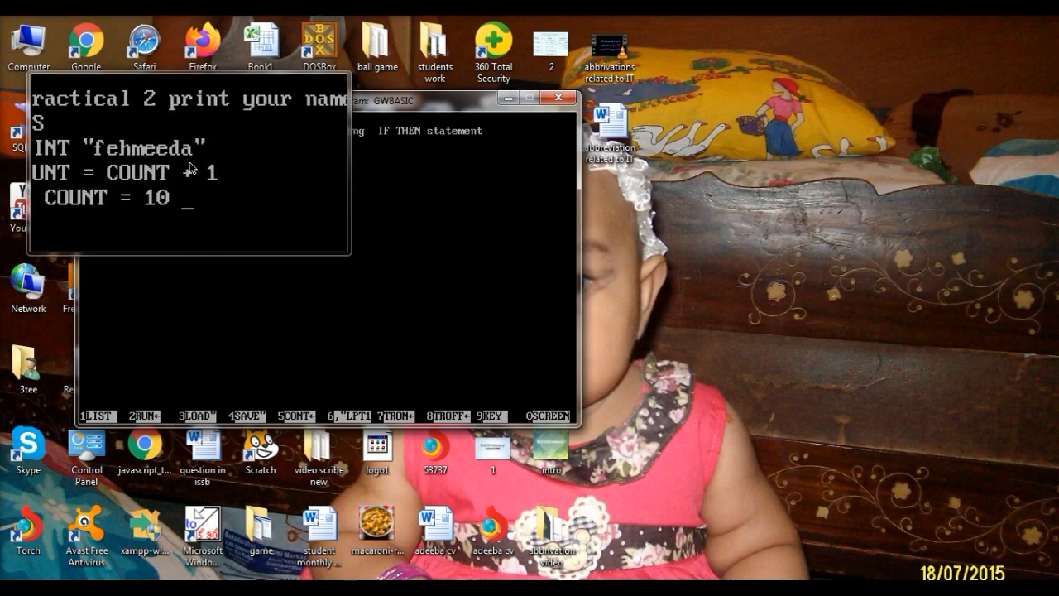
text(T)
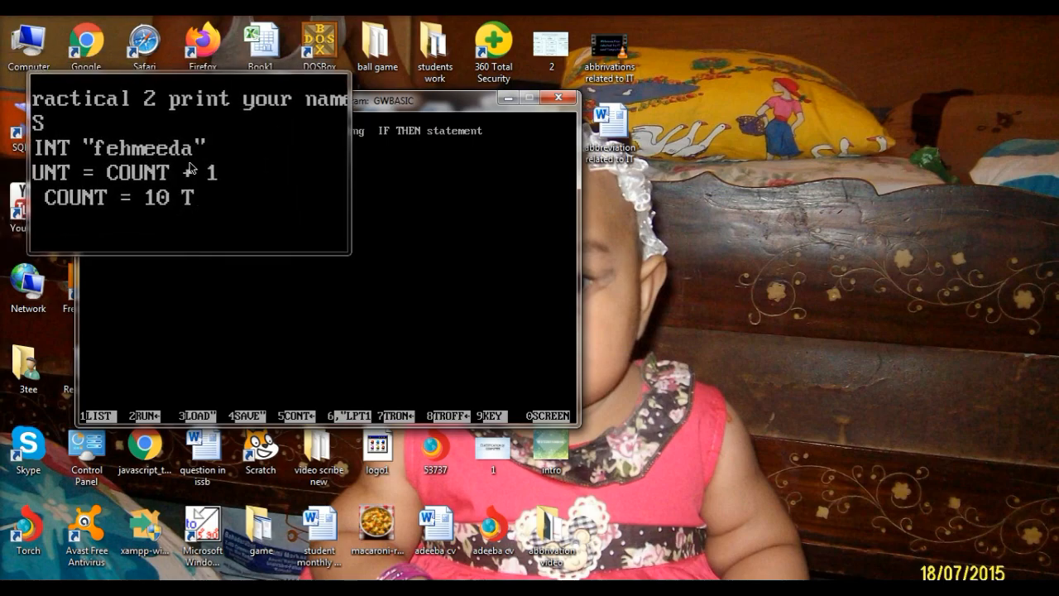
text(HEN)
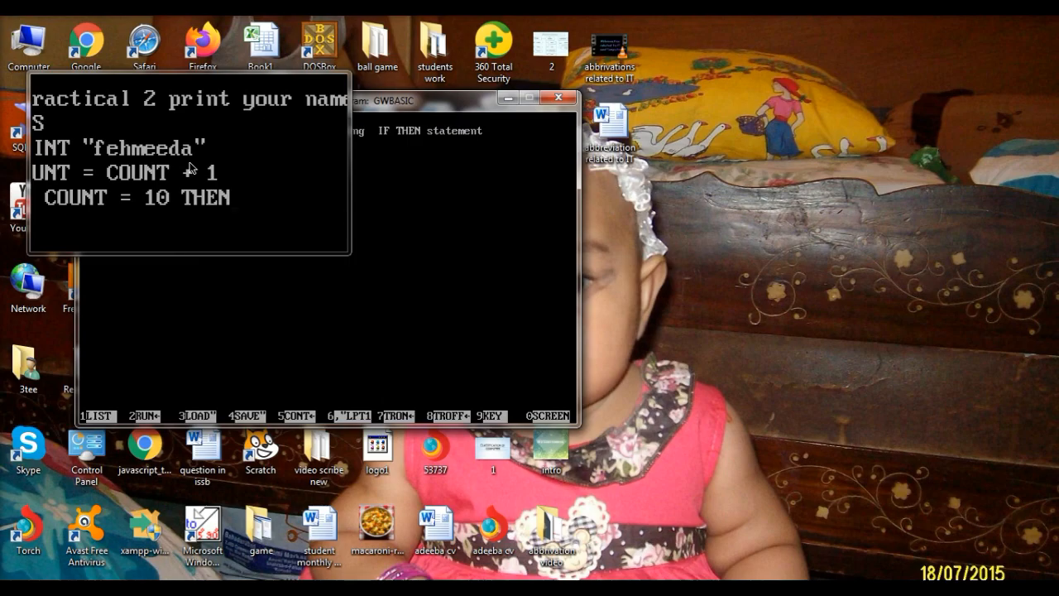
text(E)
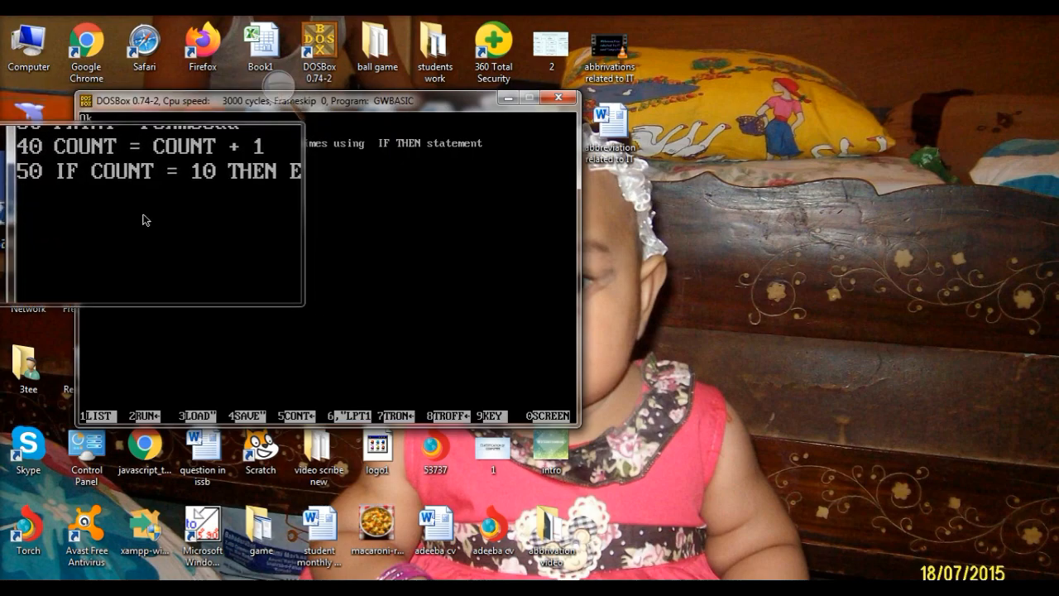
- Enter line 60 GOTO 30 to loop back to the name-printing line
text(60)
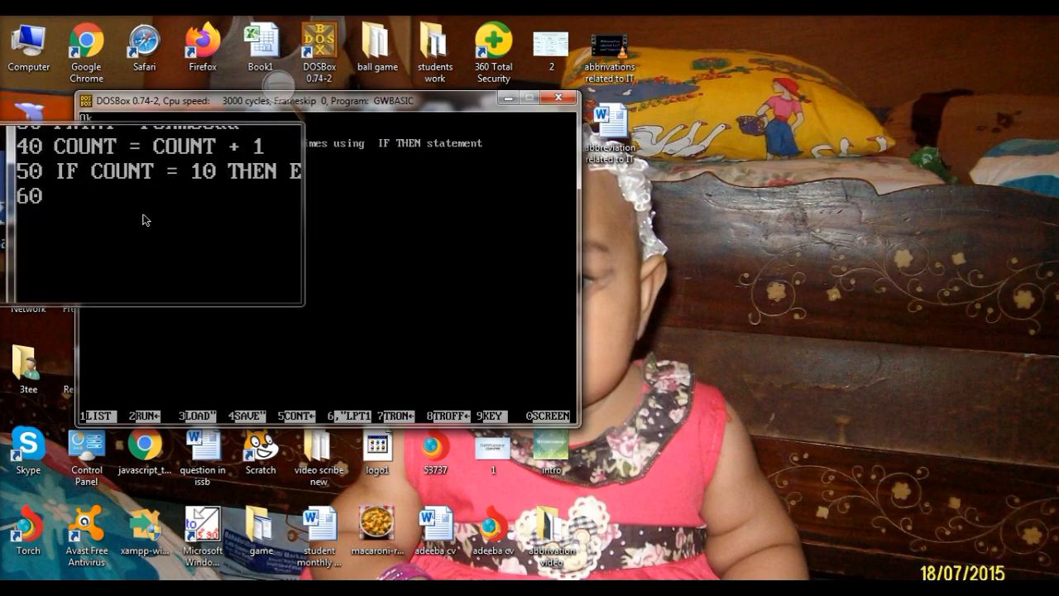
text(GO)
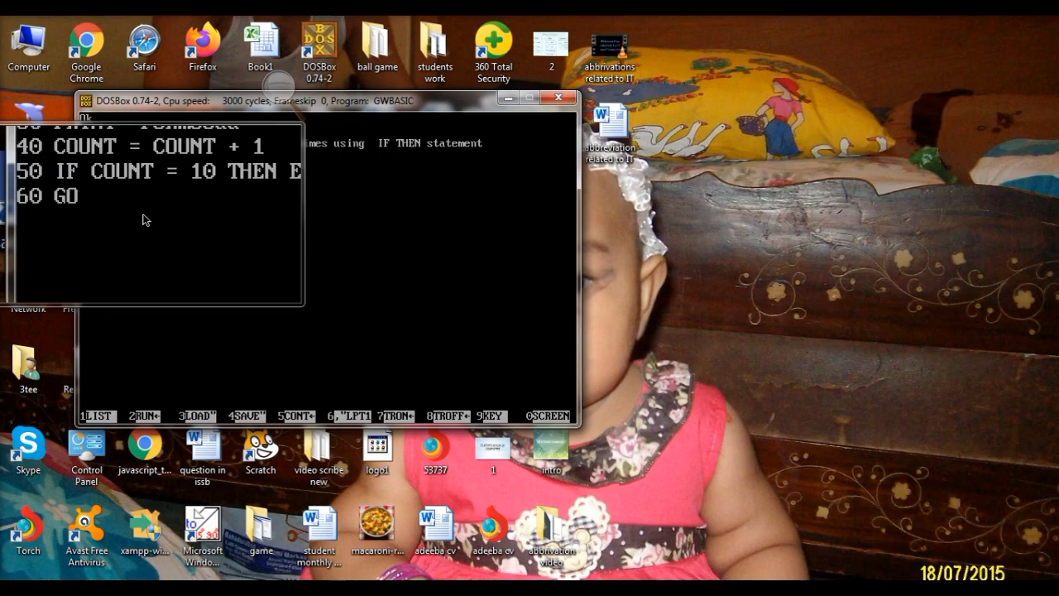
text(TO 3)
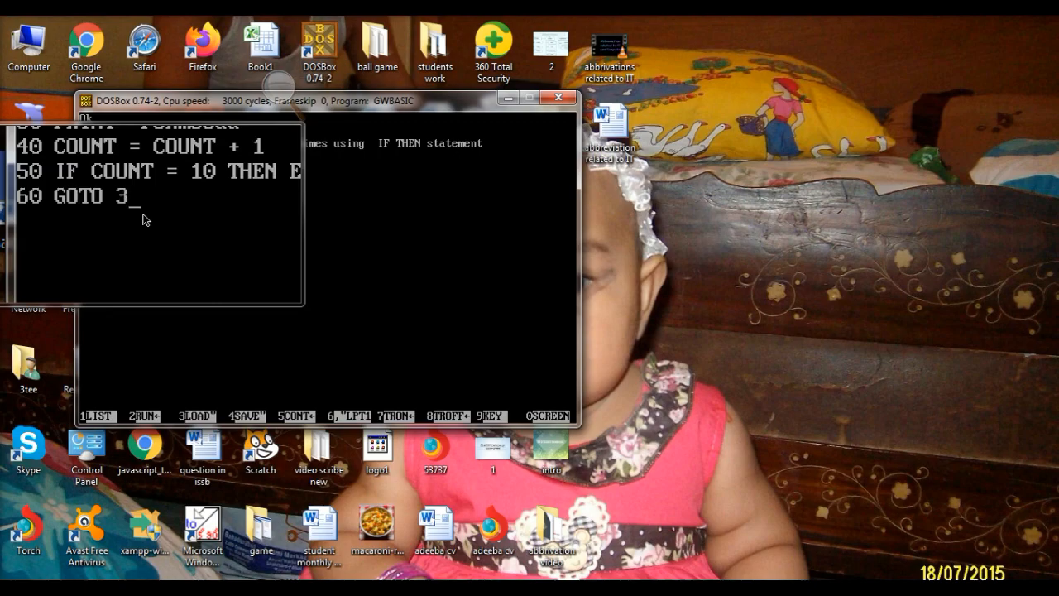
text(0)
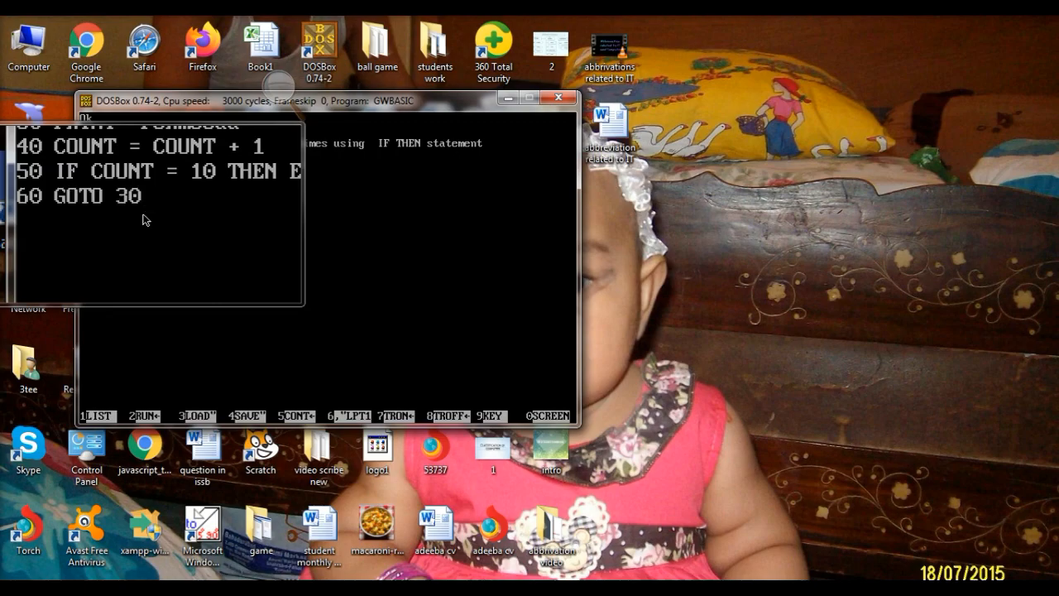